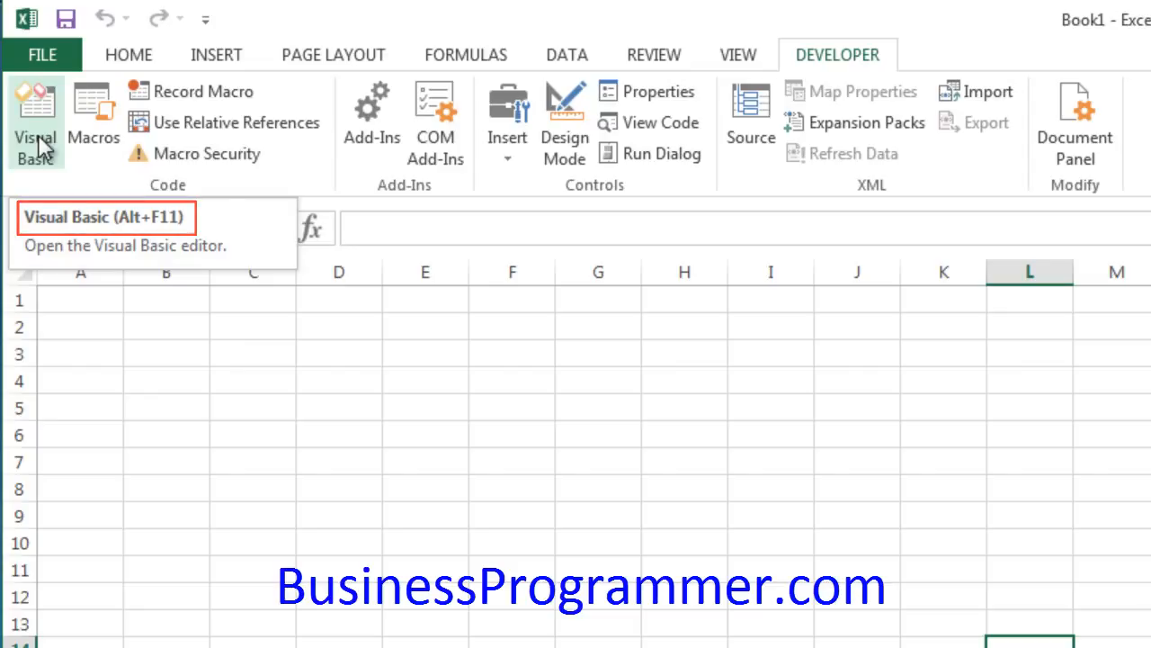
Step: Launch the Visual Basic editor for Book1 from the Developer ribbon
left_click(34, 122)
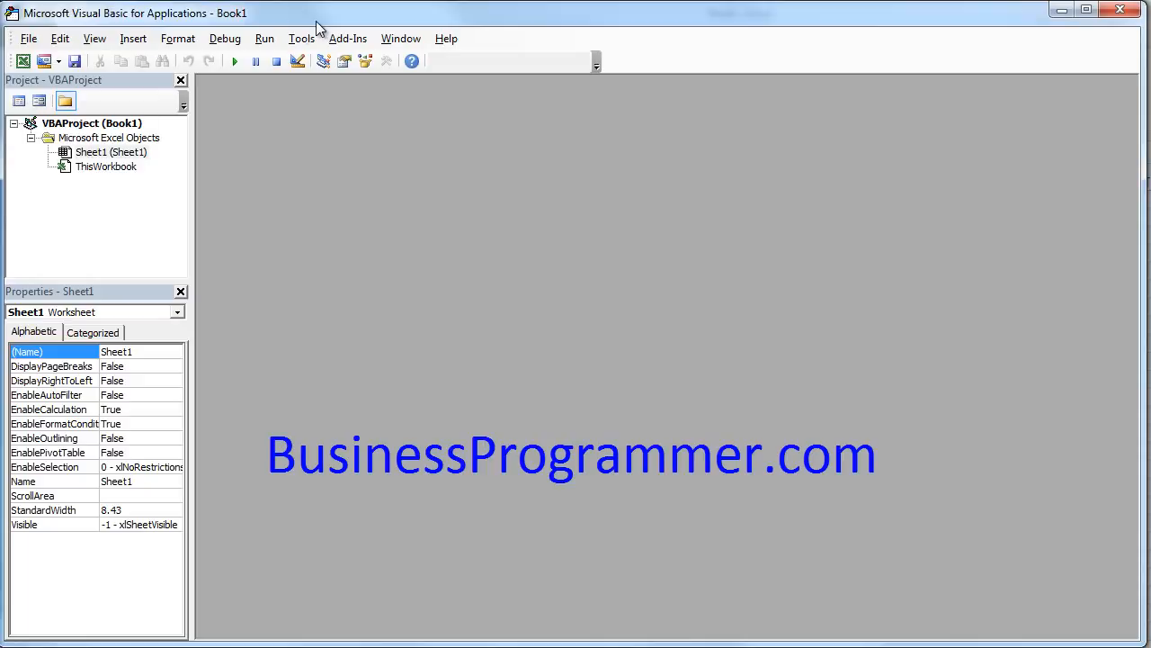
Step: Drop down the View menu listing the editor windows available to show
left_click(94, 38)
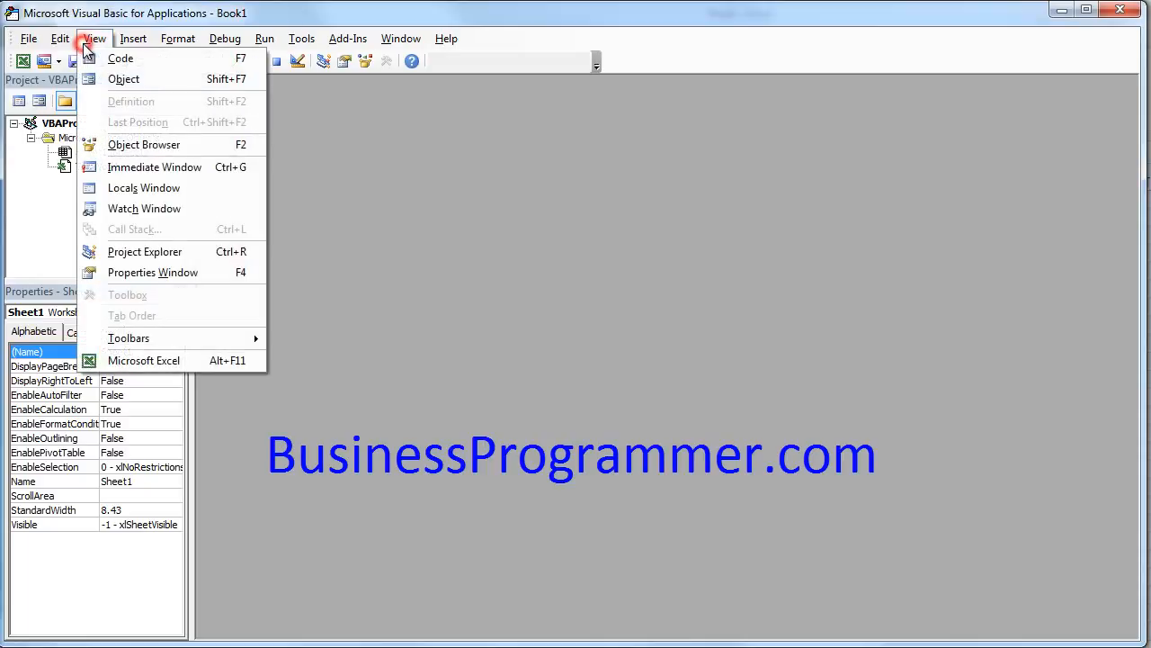
Step: Show the Immediate window from the View menu so it docks at the bottom
left_click(155, 165)
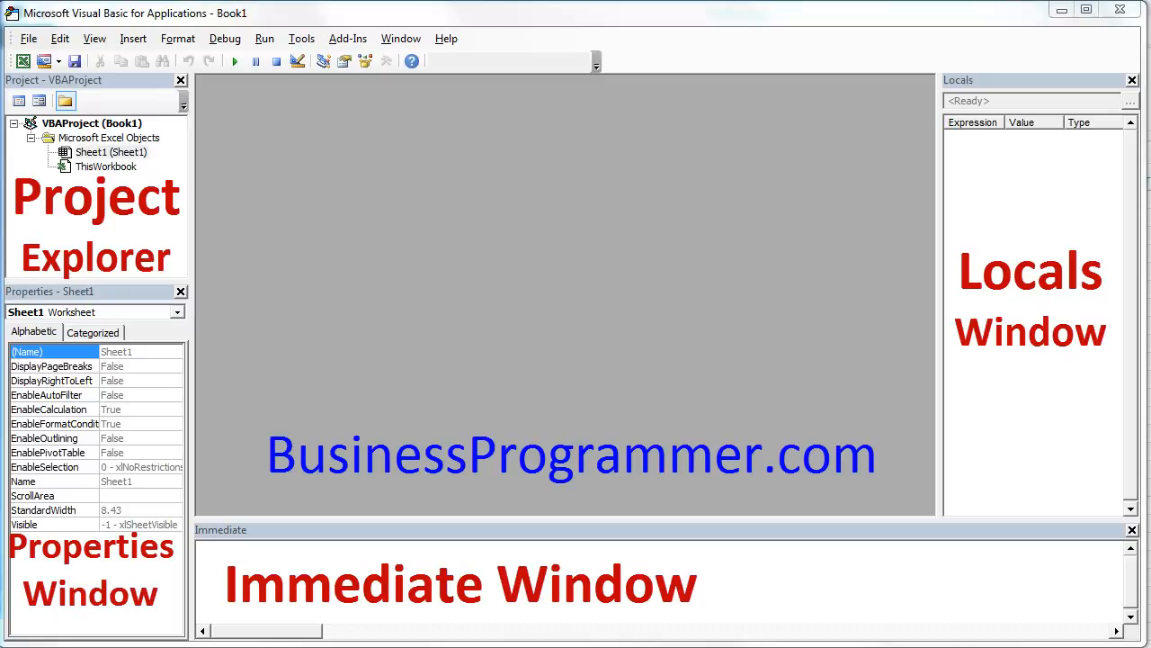